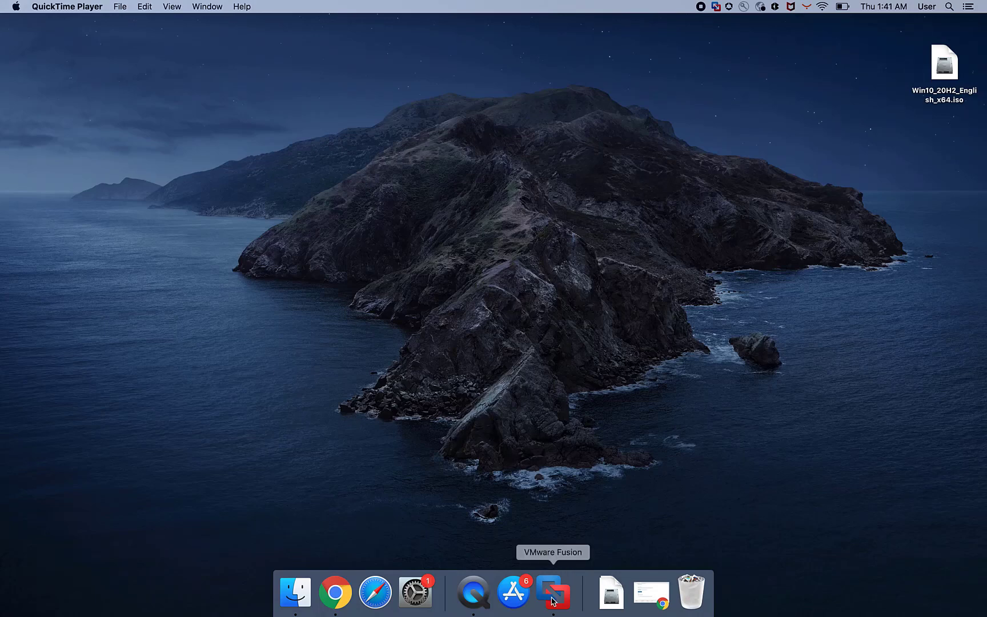
# Launch VMware Fusion from the Dock and browse the + and File menus for creating a machine.
pyautogui.click(552, 592)
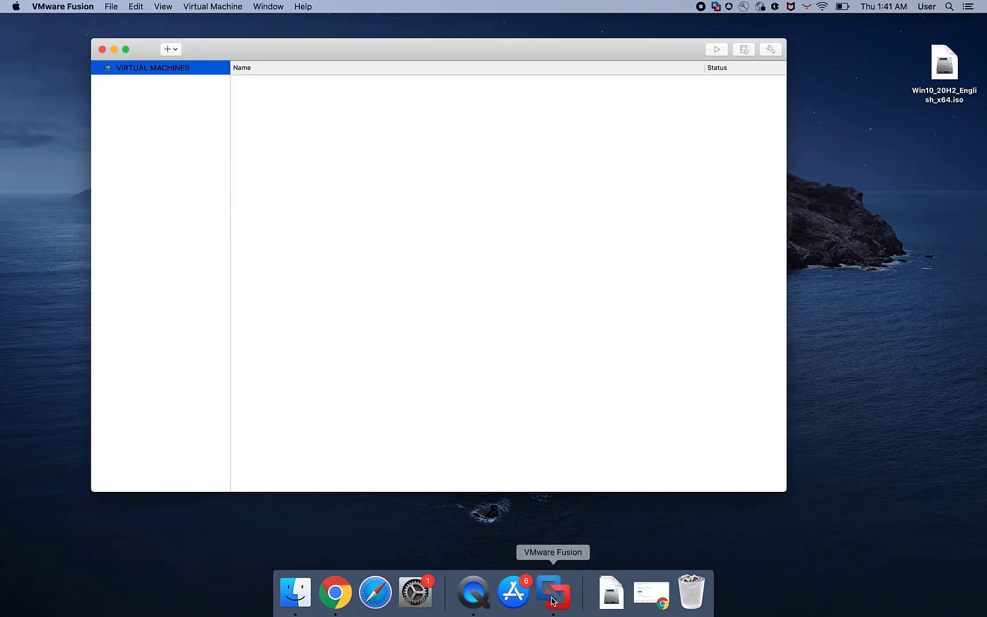
pyautogui.click(170, 49)
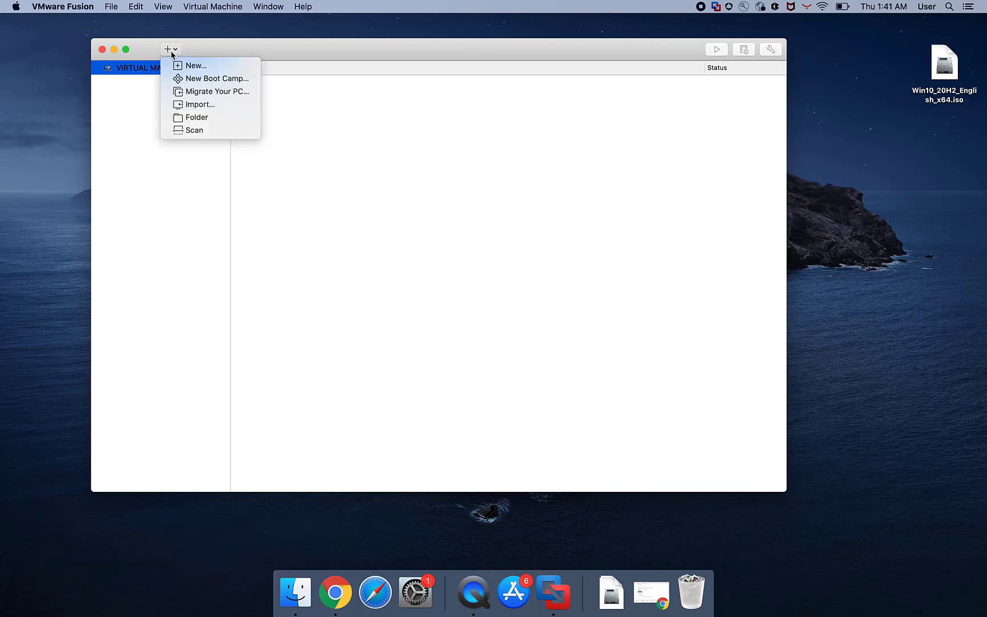
pyautogui.moveTo(113, 18)
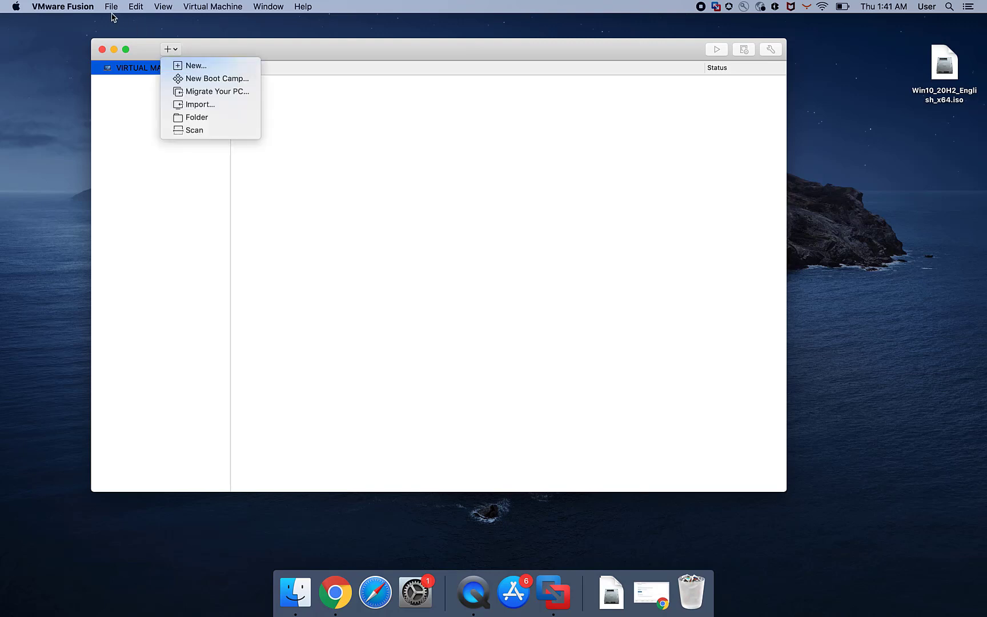
pyautogui.click(112, 6)
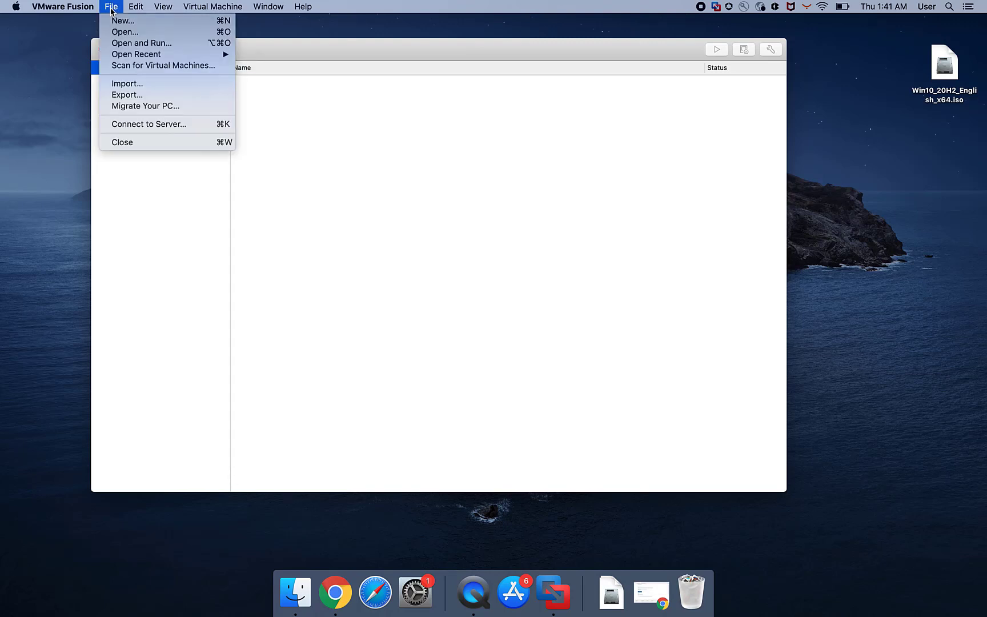
pyautogui.moveTo(122, 21)
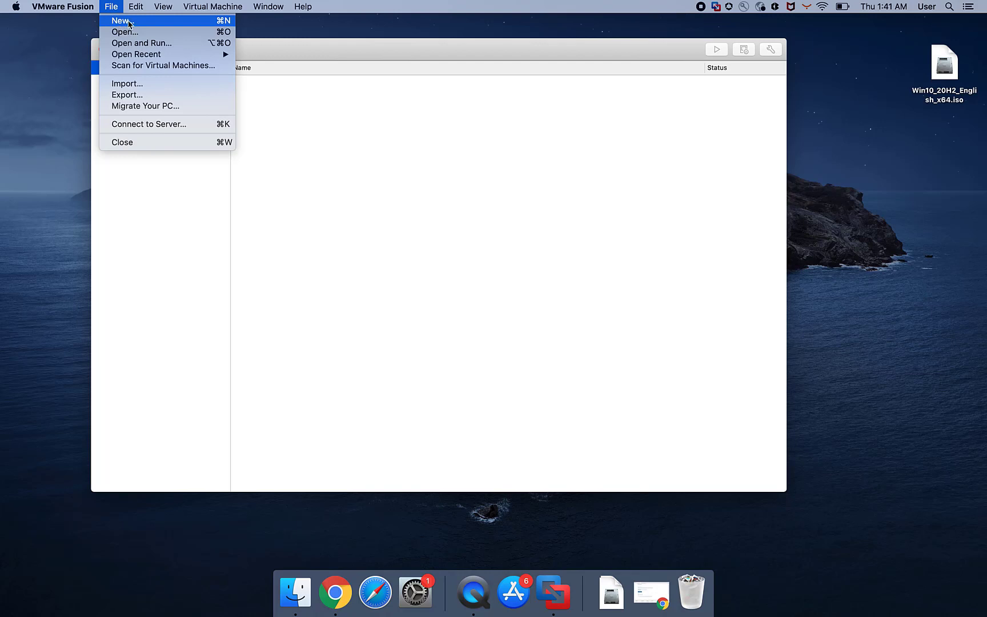
# Begin a new virtual machine installing from the Win10_20H2_English_x64.iso image.
pyautogui.click(119, 20)
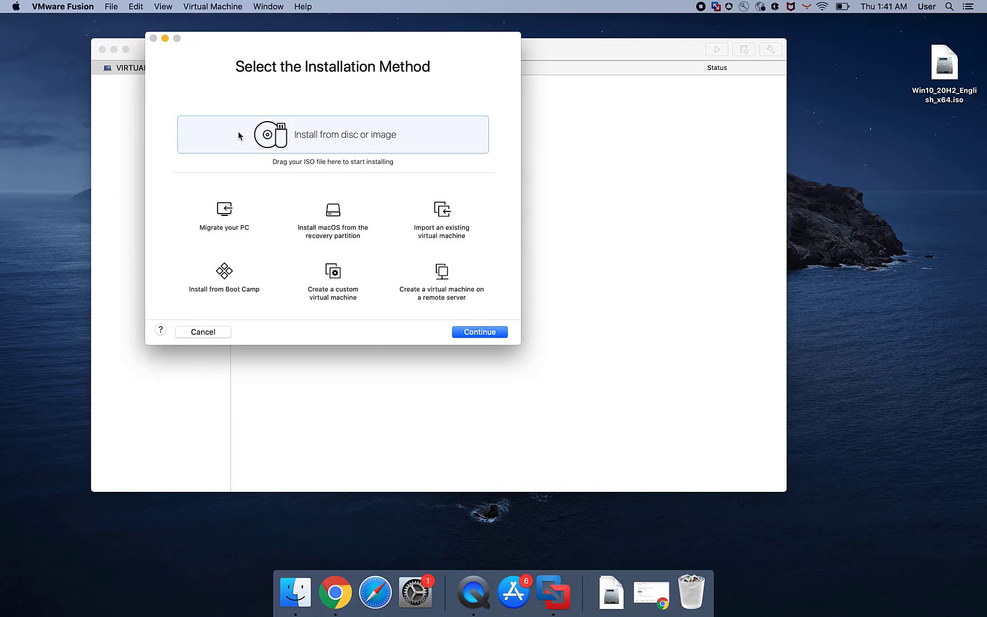
pyautogui.moveTo(355, 140)
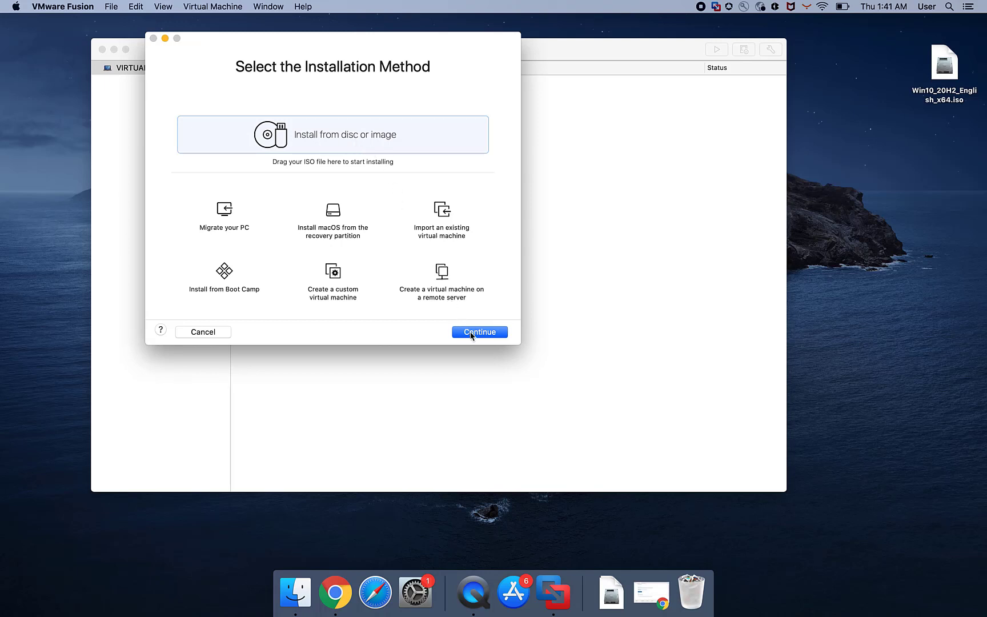
pyautogui.click(479, 331)
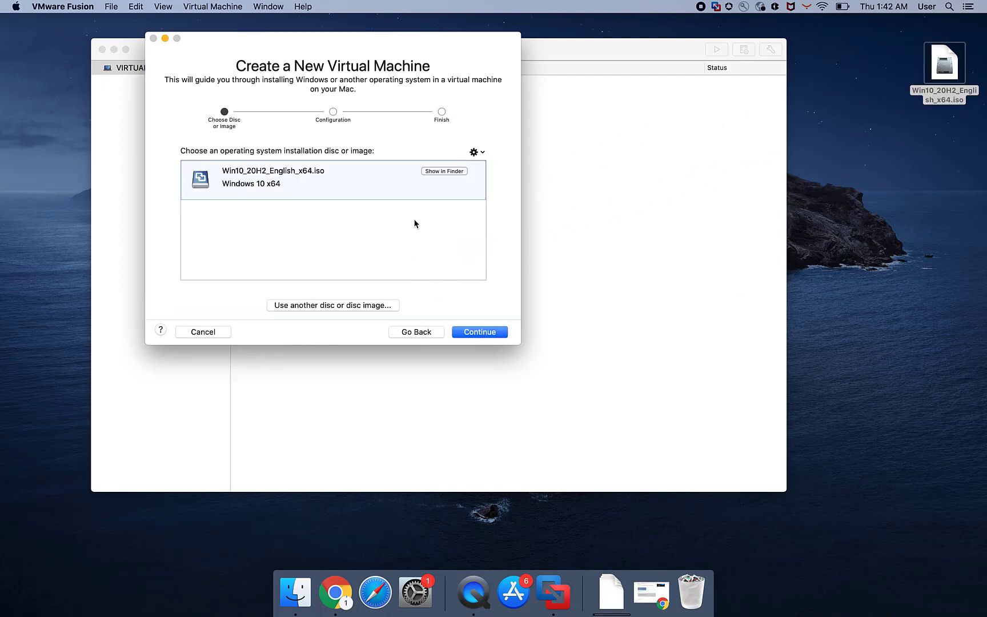
pyautogui.moveTo(351, 184)
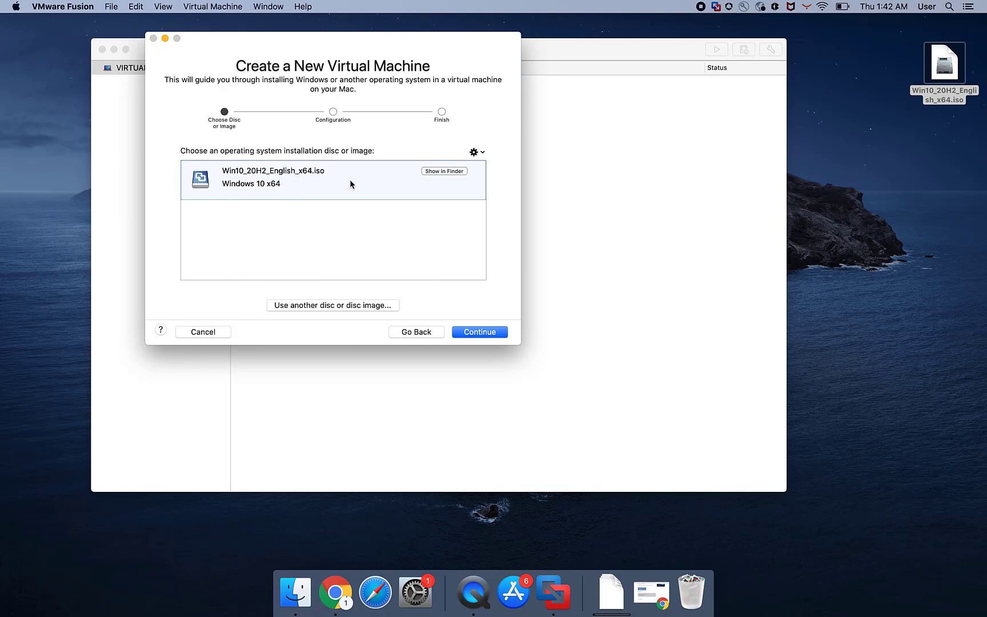
pyautogui.moveTo(479, 331)
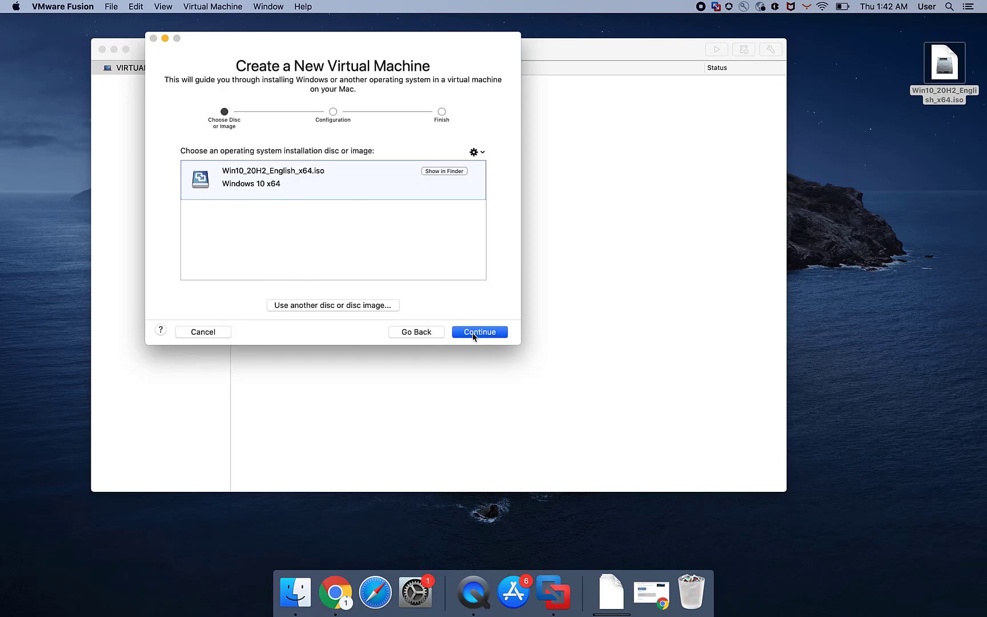
# Use Easy Install with Windows 10 Pro as the edition and continue without a product key.
pyautogui.click(479, 331)
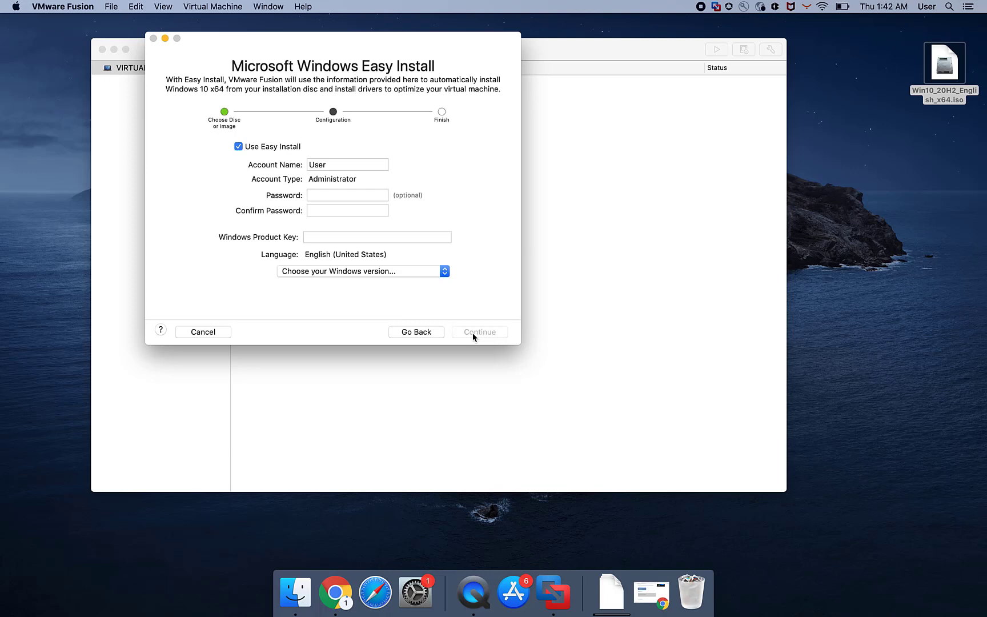
pyautogui.click(362, 271)
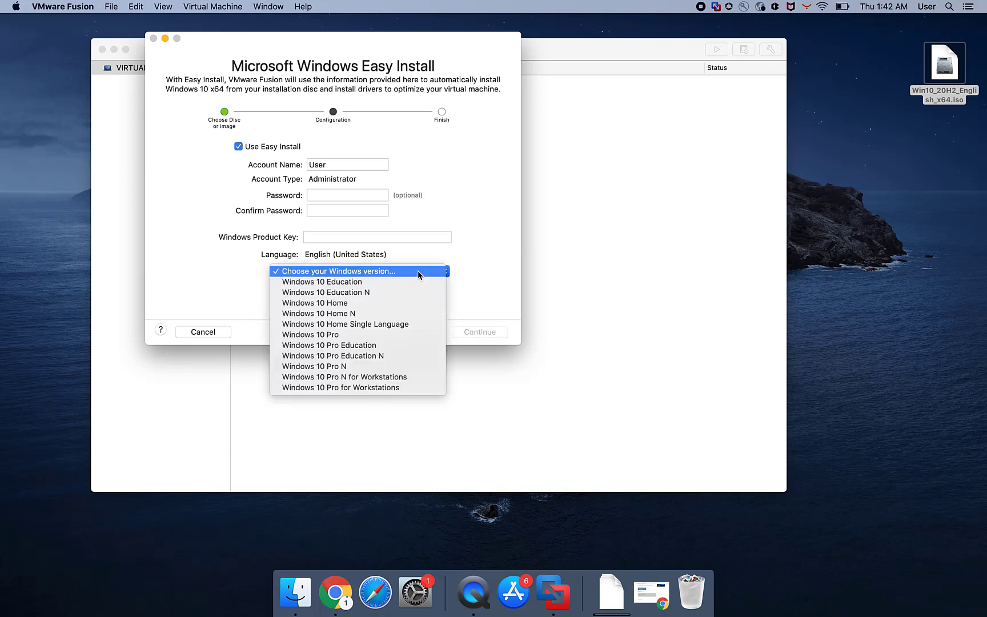
pyautogui.moveTo(397, 387)
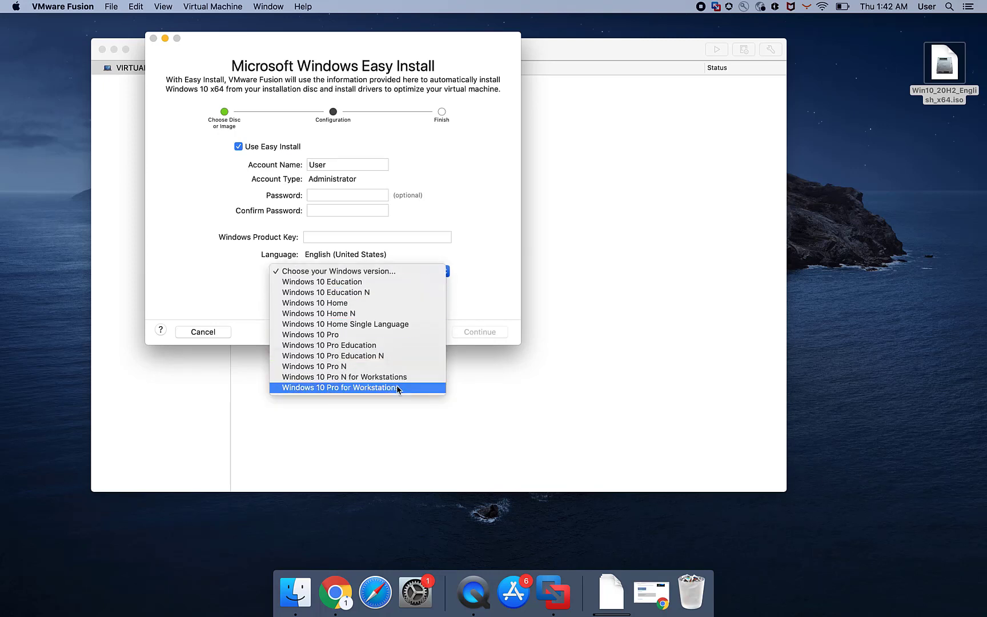
pyautogui.moveTo(411, 334)
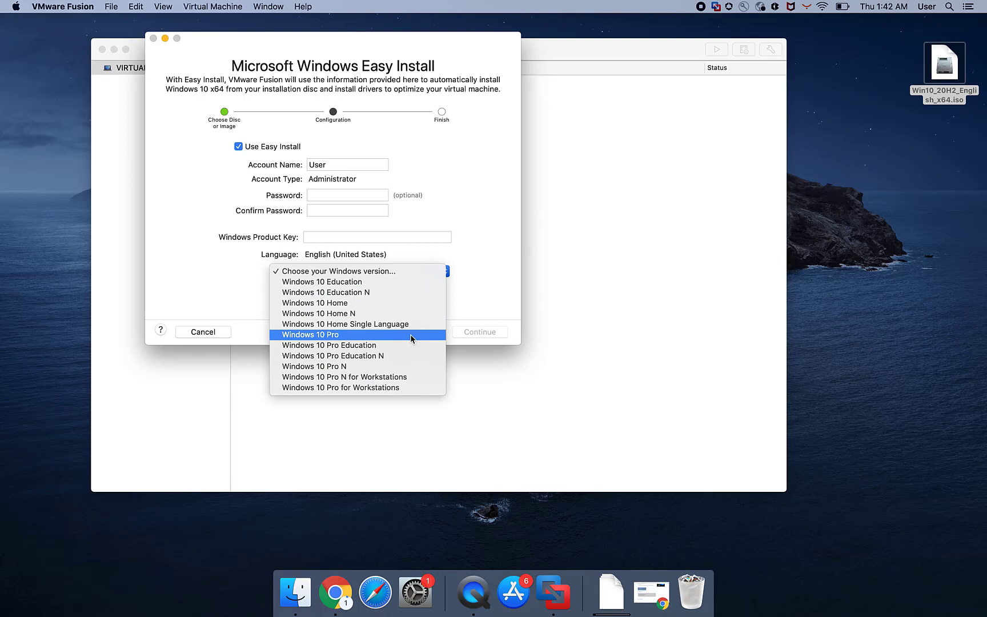
pyautogui.click(310, 335)
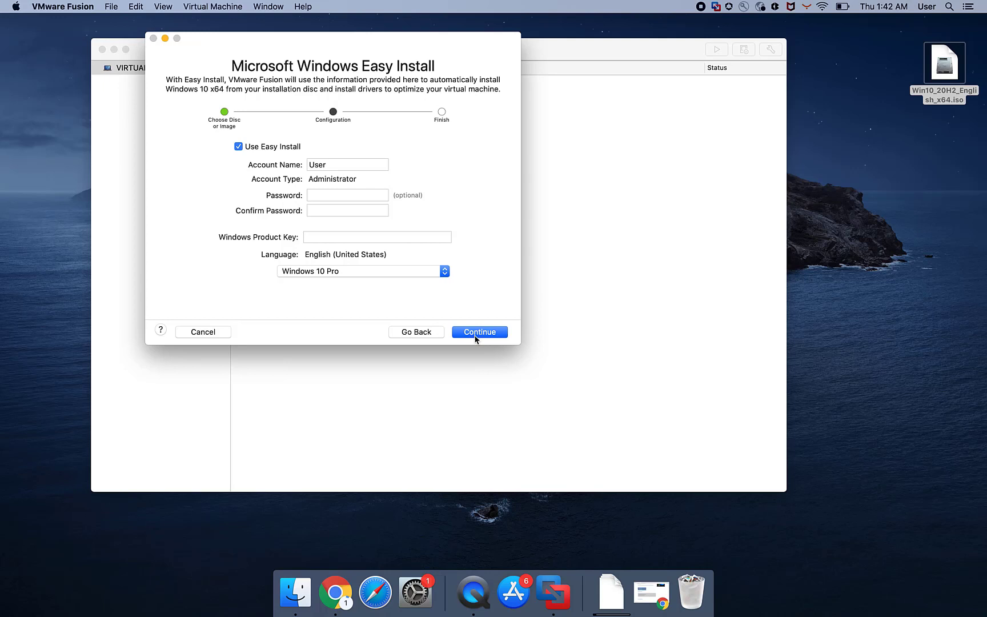
pyautogui.click(377, 237)
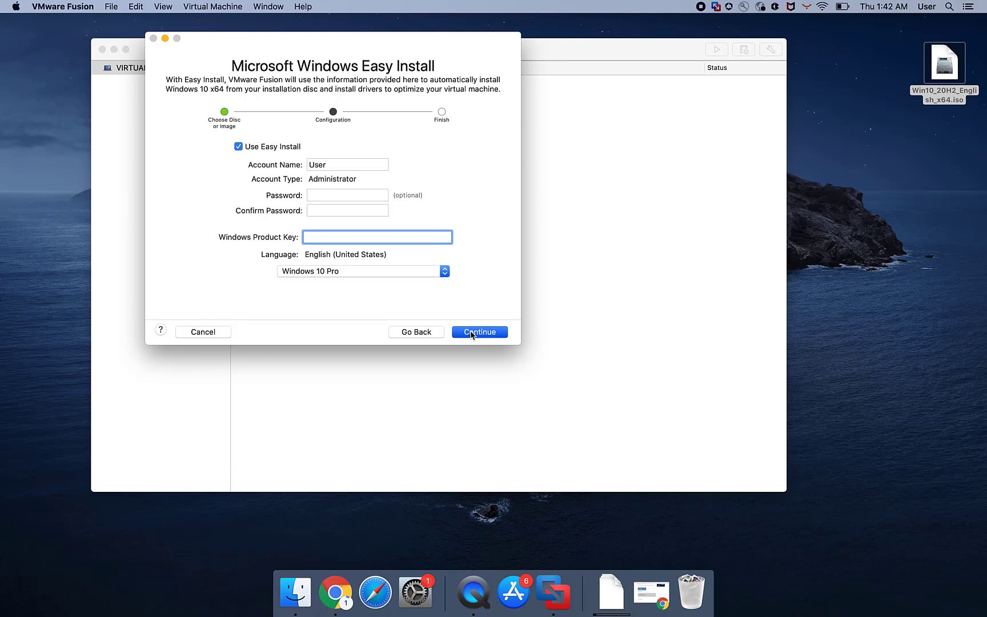
pyautogui.click(479, 331)
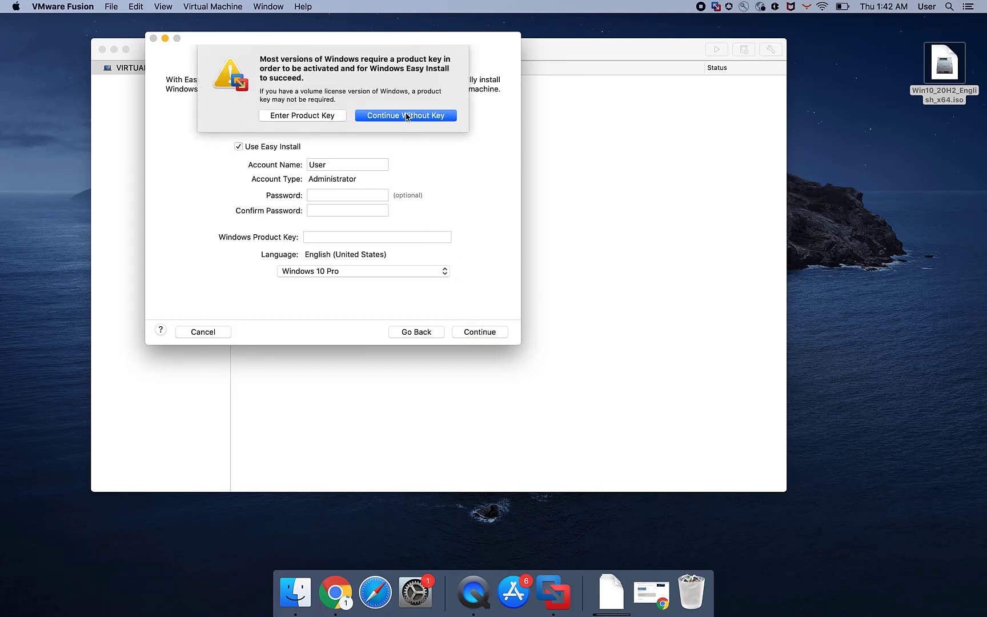
pyautogui.moveTo(406, 120)
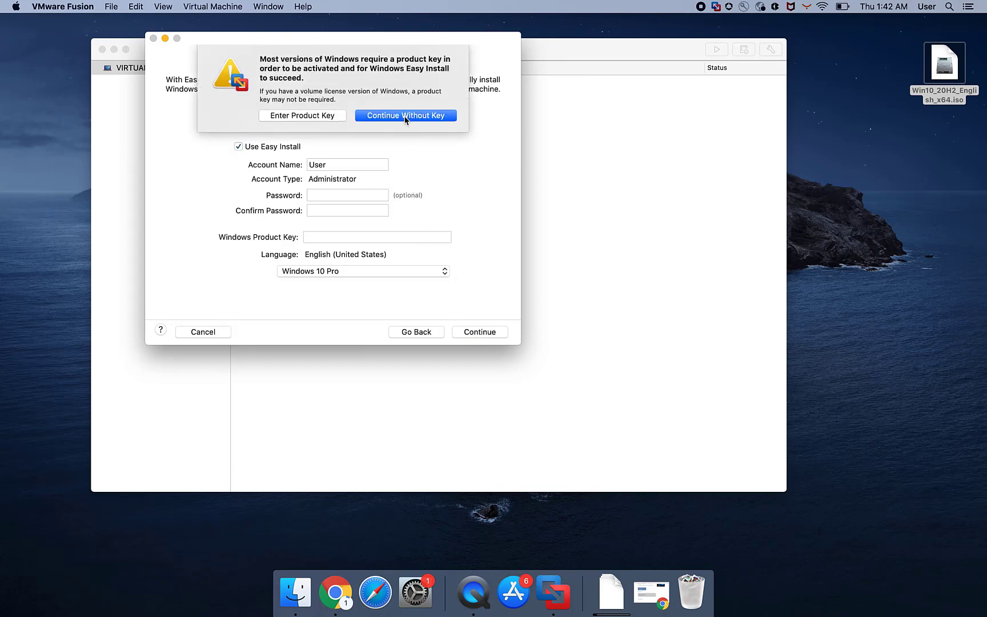
# Dismiss the product-key warning and choose More Seamless integration with the Mac.
pyautogui.click(406, 116)
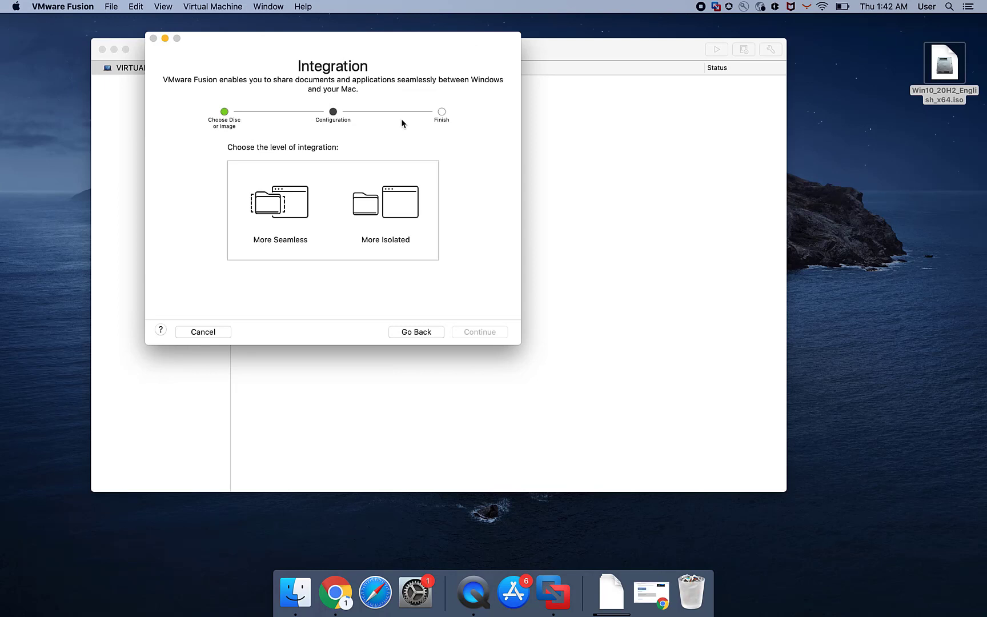
pyautogui.click(280, 209)
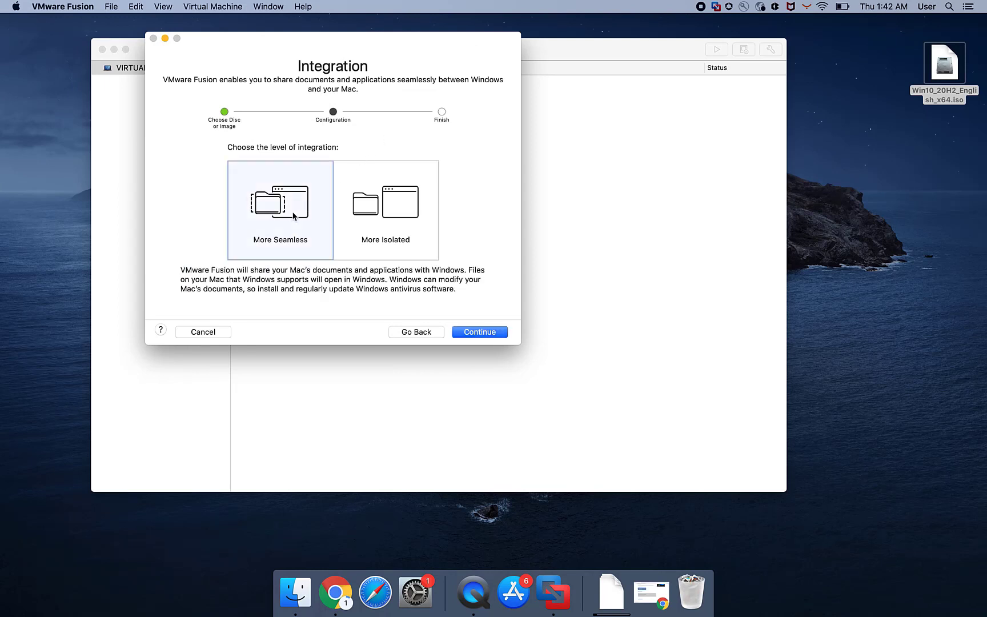
pyautogui.moveTo(362, 218)
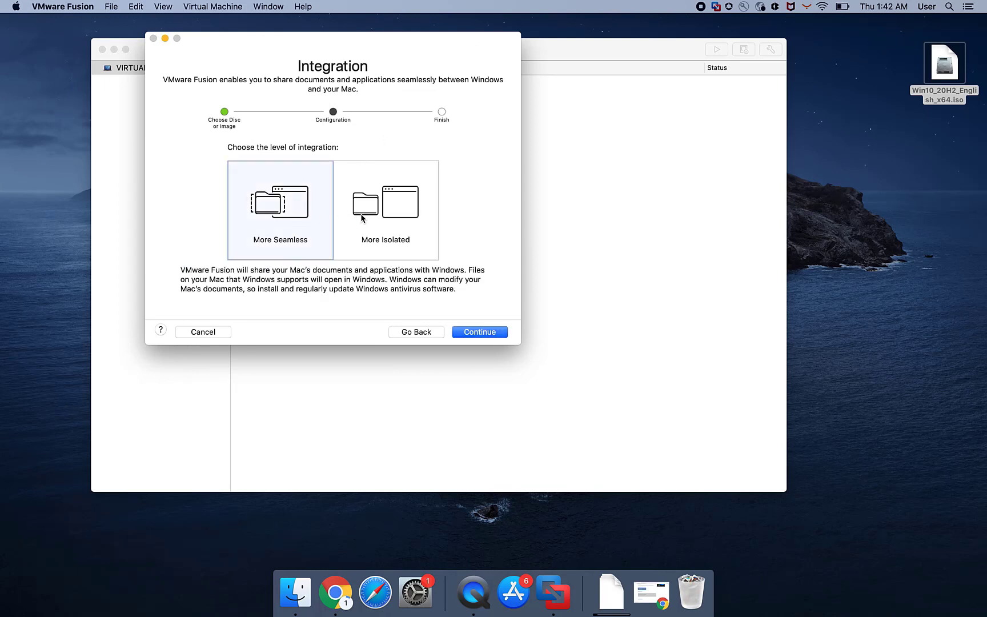
pyautogui.moveTo(379, 218)
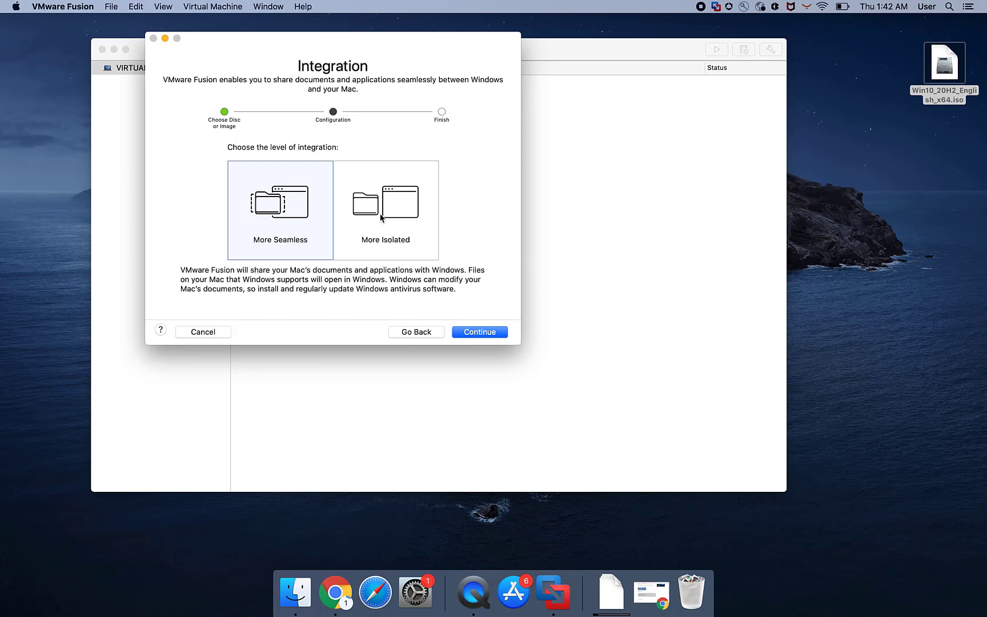
pyautogui.click(385, 209)
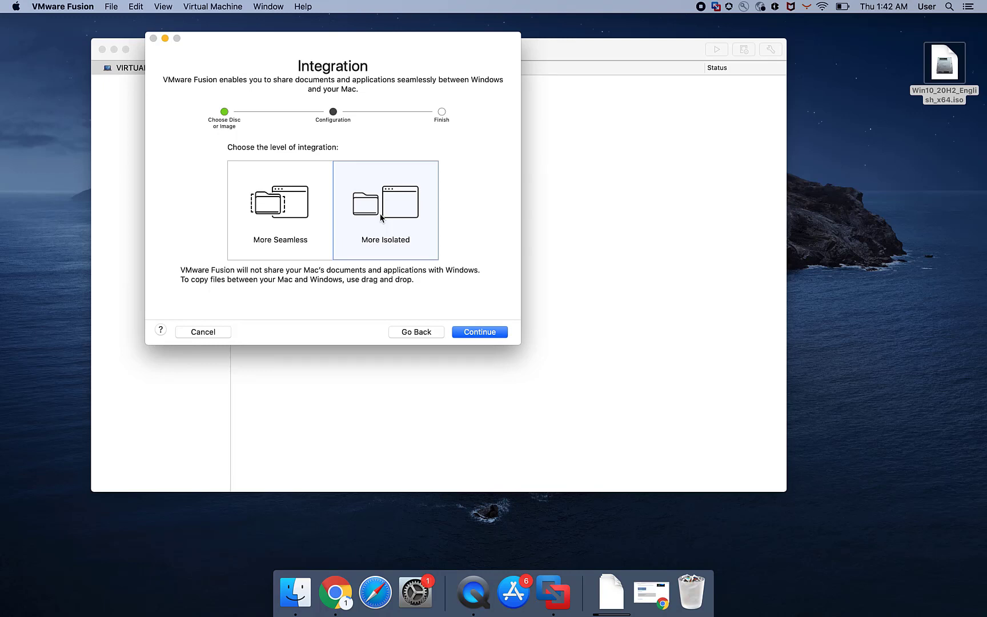
pyautogui.moveTo(300, 218)
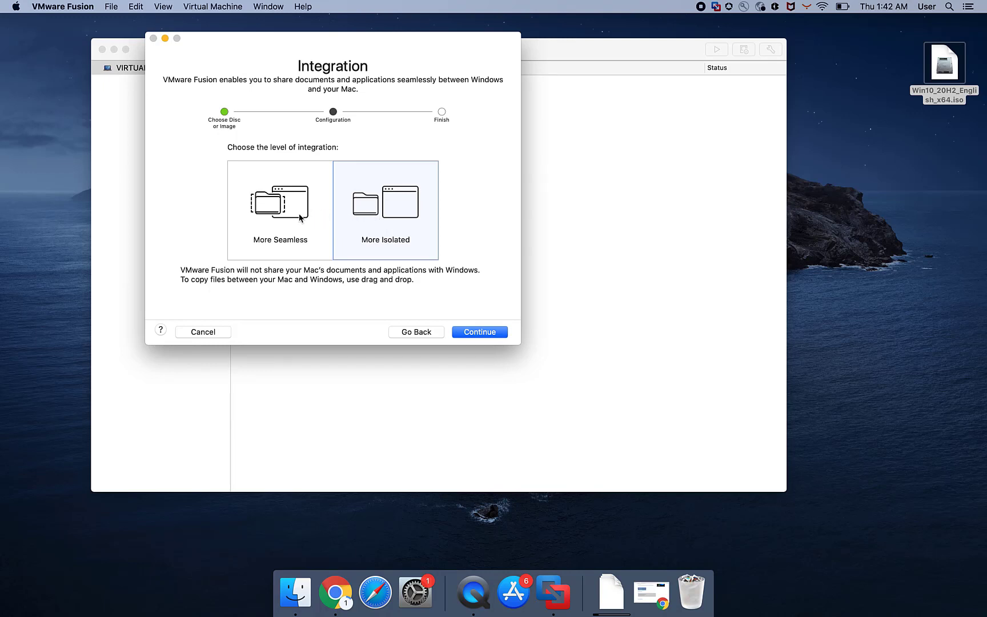
pyautogui.click(280, 209)
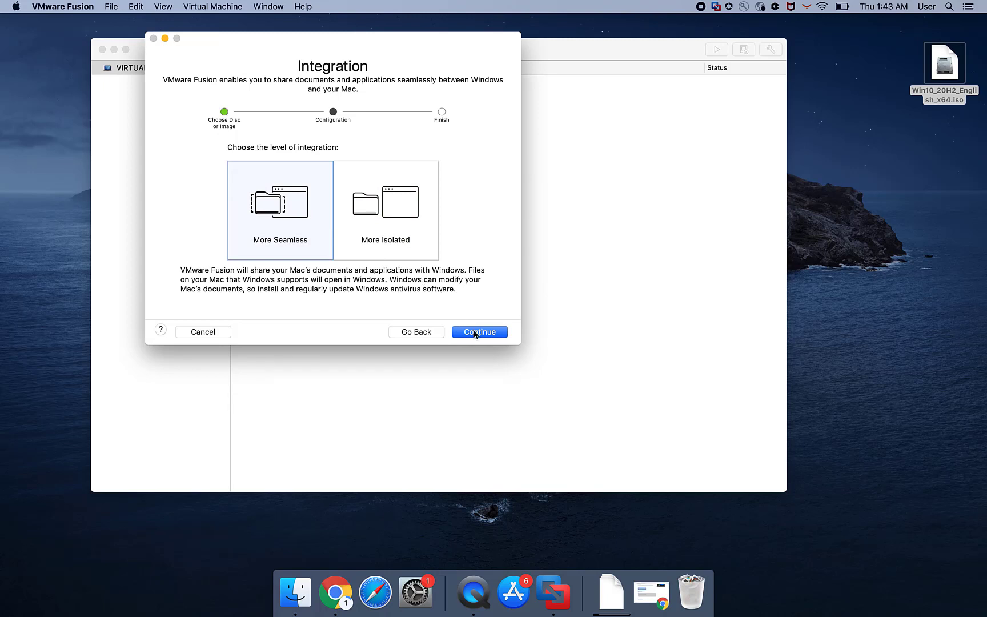
# Accept the summary (Windows 10 x64, 60 GB disk, 2 GB memory) and finish the wizard.
pyautogui.click(478, 331)
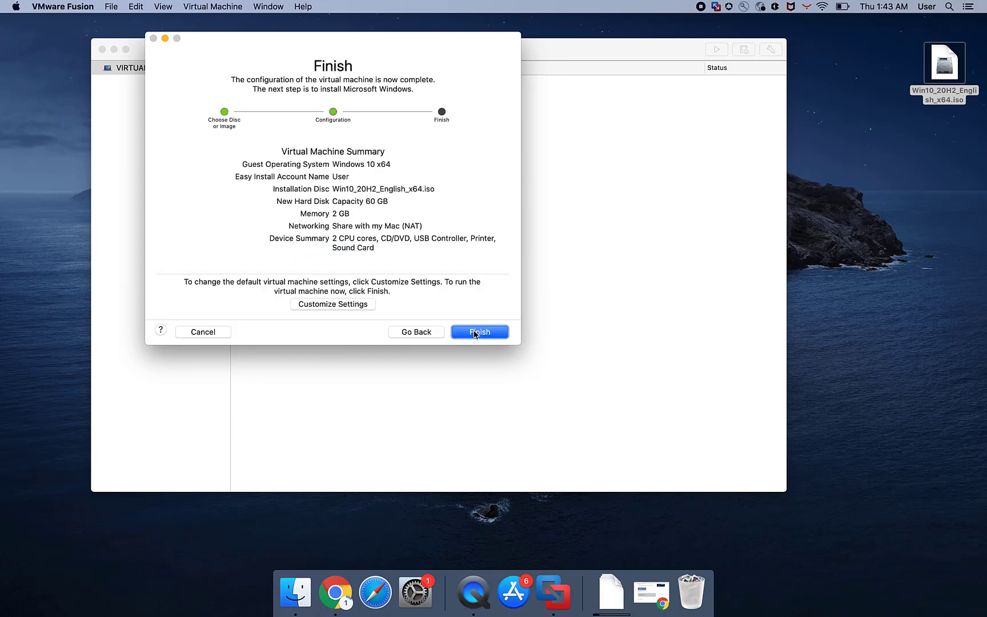
pyautogui.moveTo(416, 178)
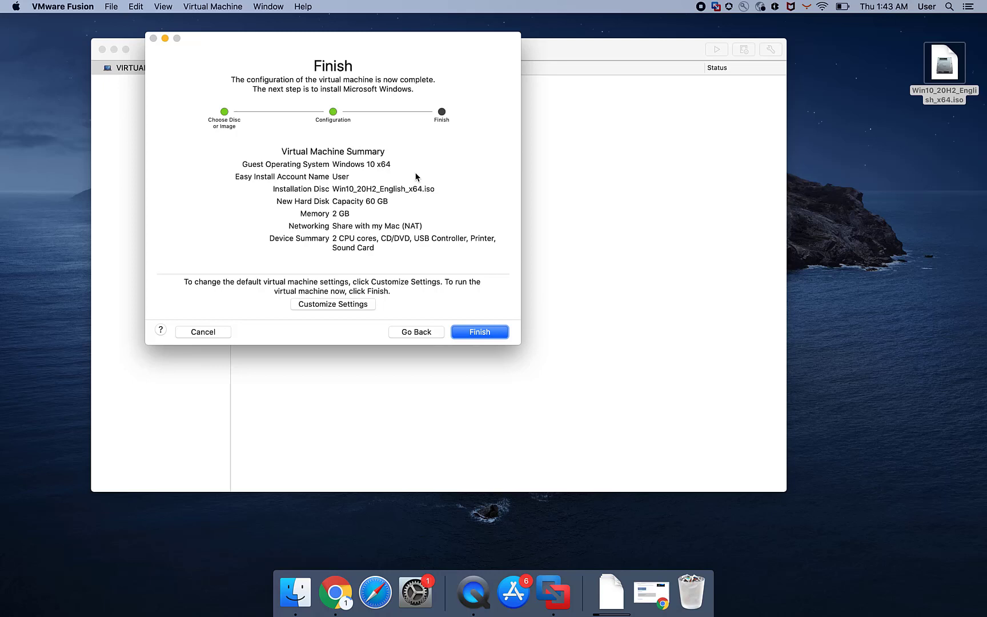
pyautogui.moveTo(406, 254)
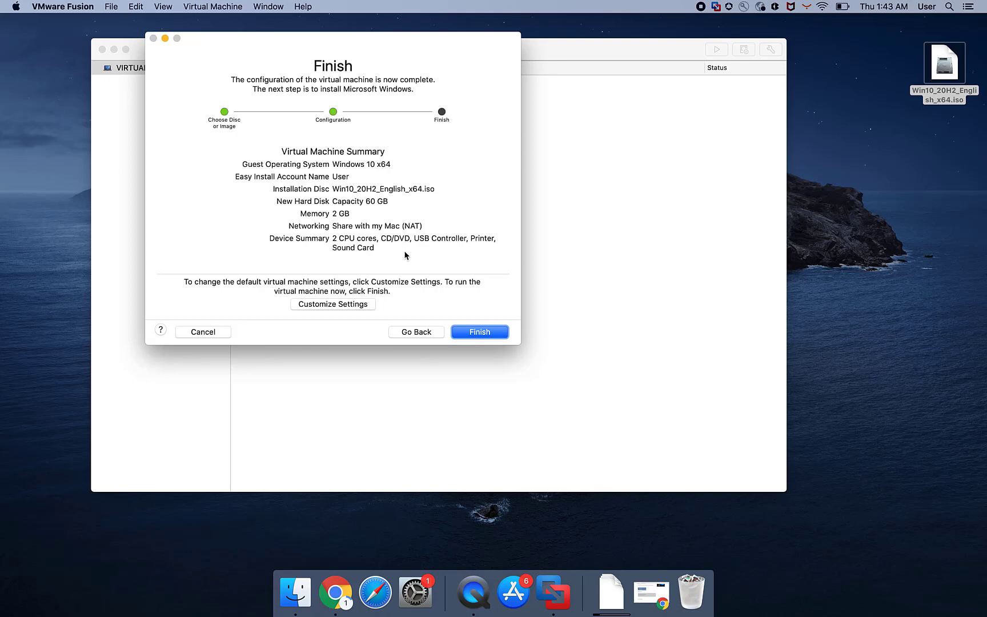
pyautogui.moveTo(405, 250)
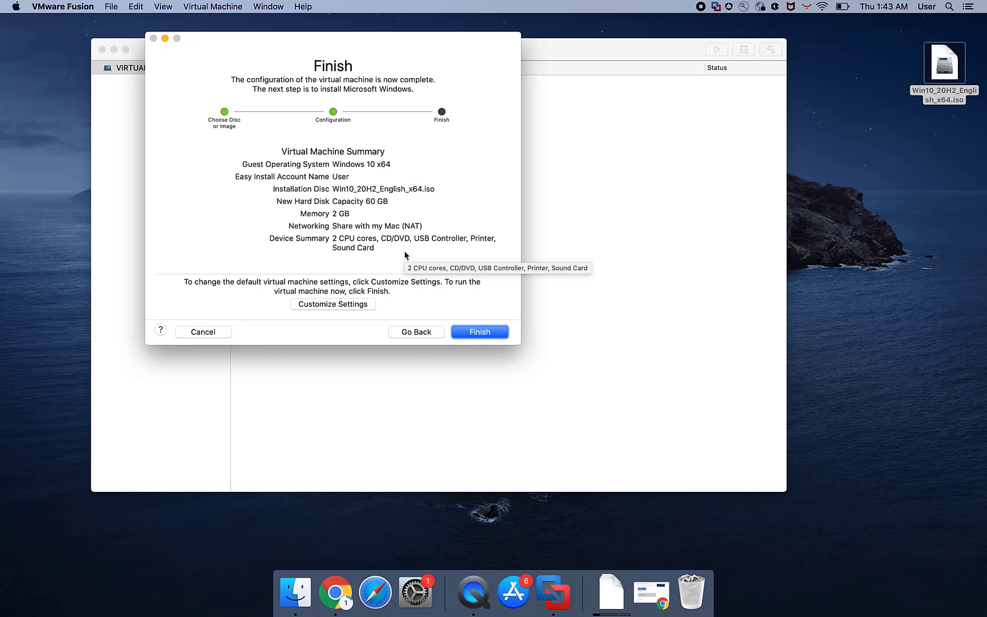
pyautogui.moveTo(357, 306)
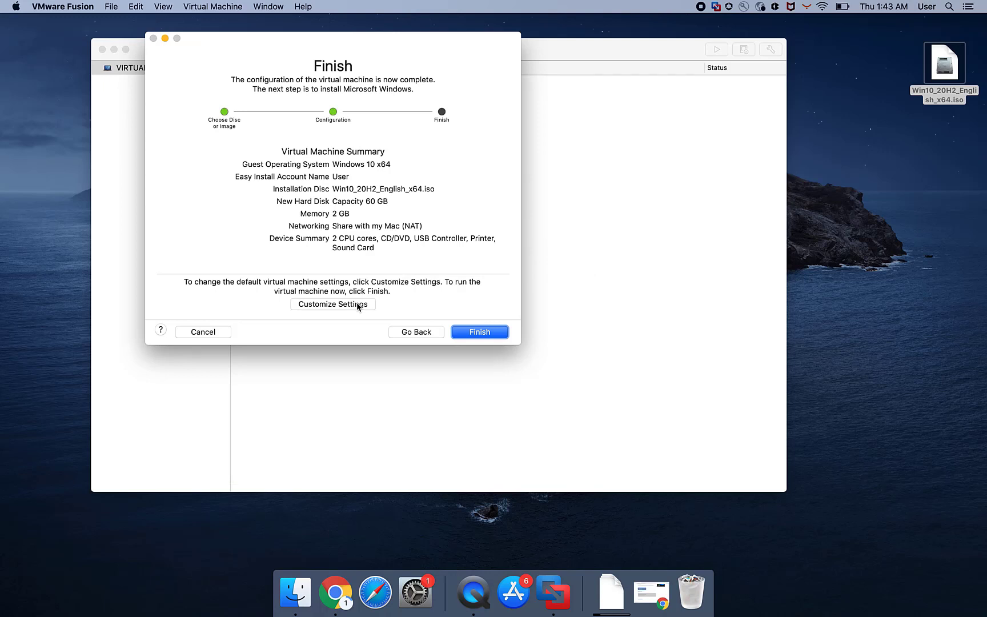
pyautogui.moveTo(387, 305)
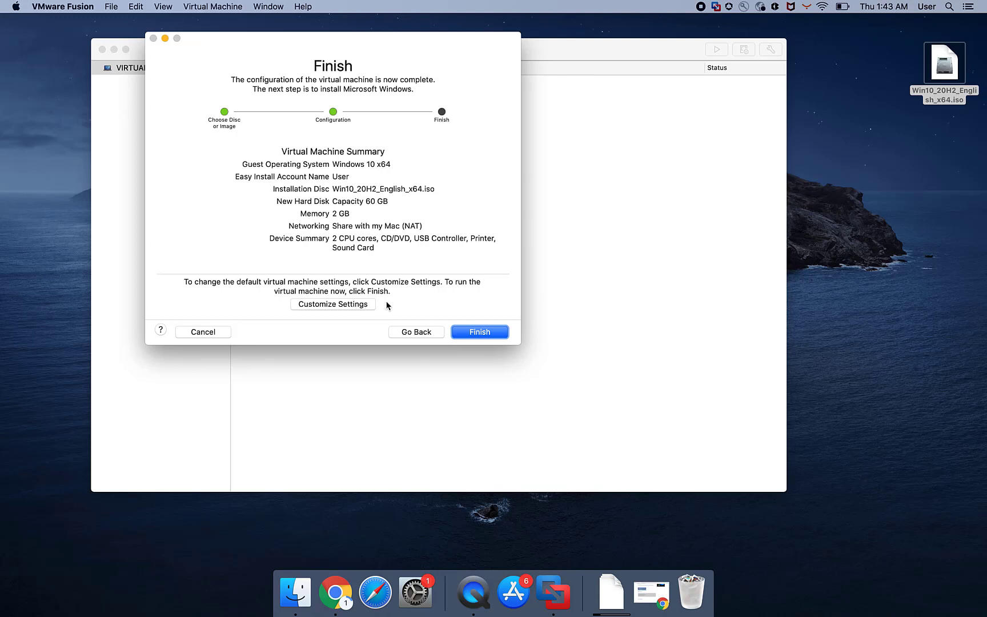
pyautogui.click(479, 331)
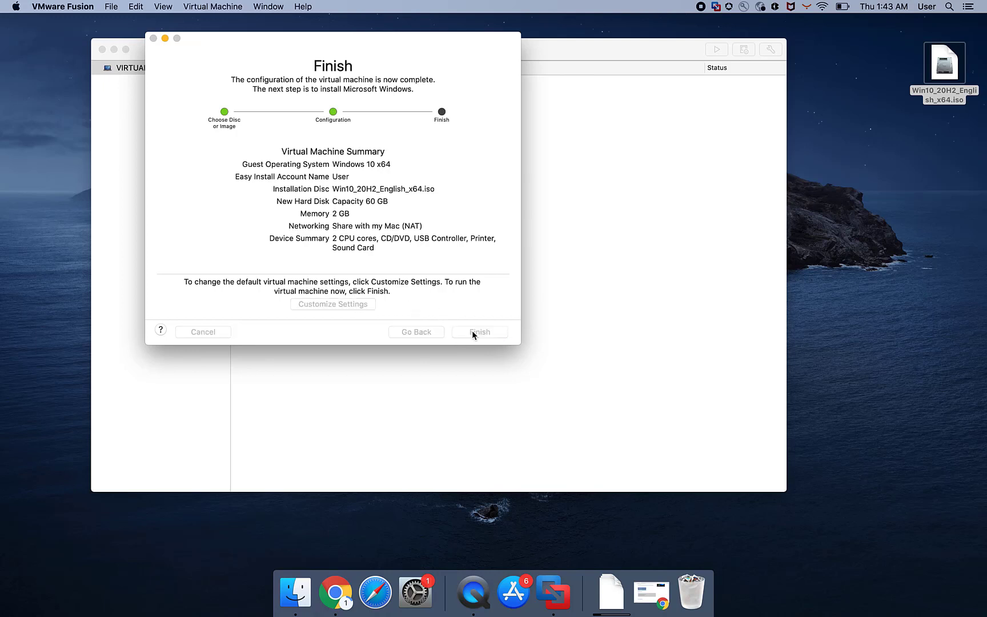
# Save the machine as 'Windows 10 x64' in the Virtual Machines folder and let it boot.
pyautogui.click(479, 331)
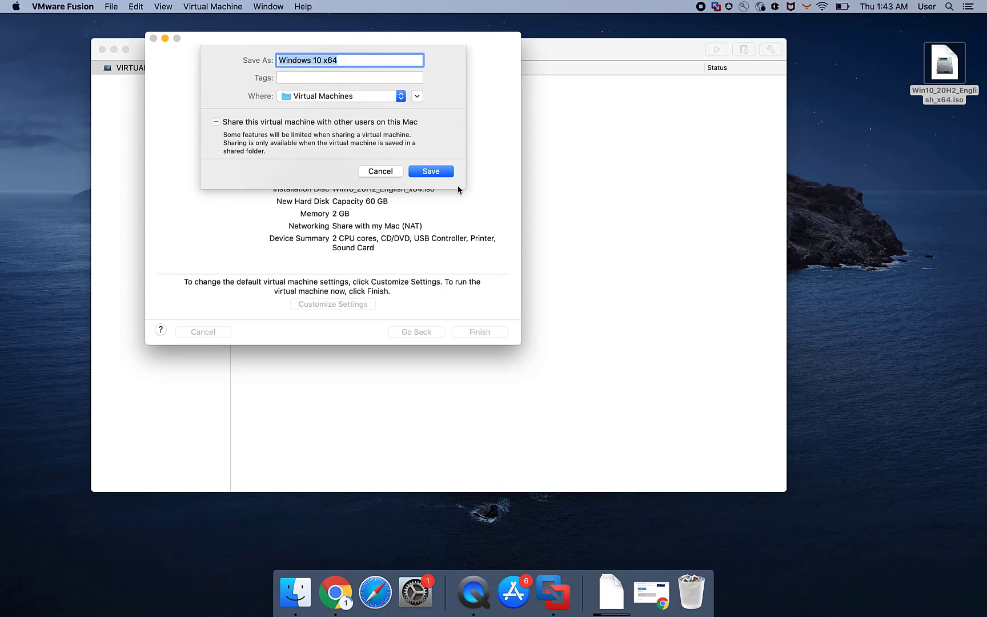
pyautogui.moveTo(415, 104)
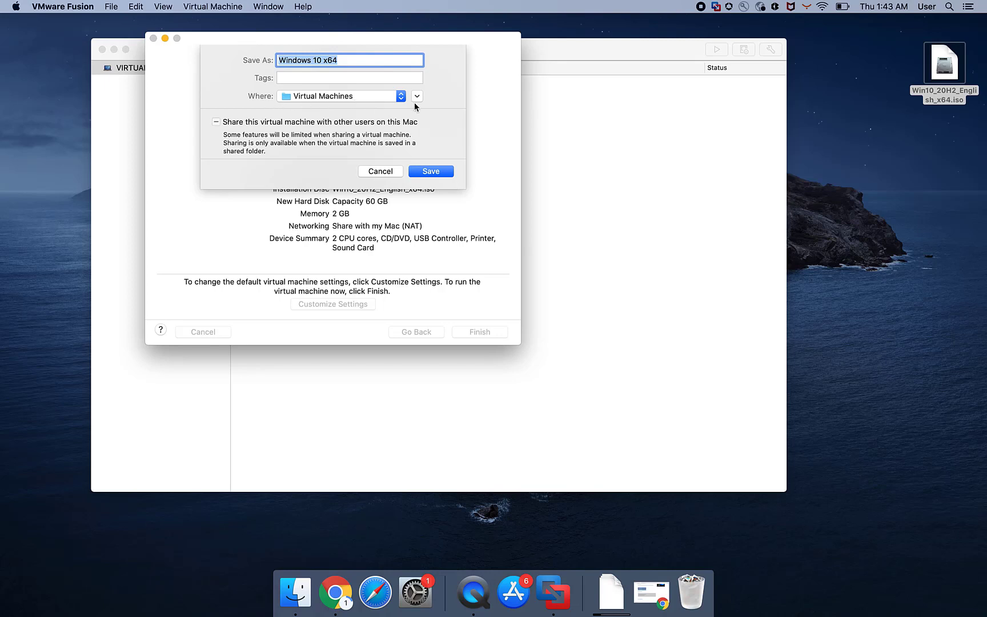
pyautogui.click(417, 96)
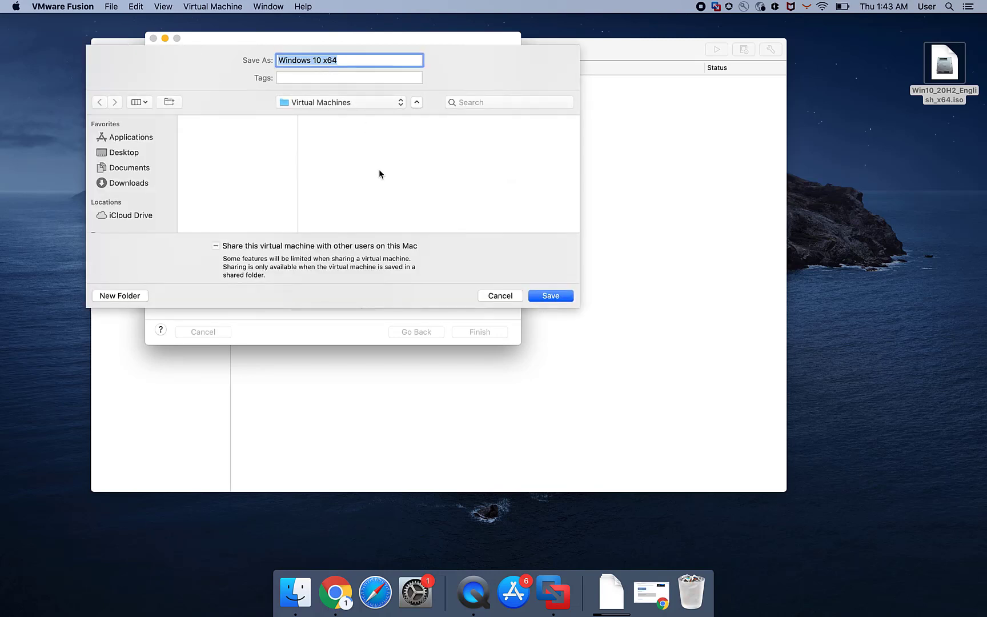
pyautogui.moveTo(527, 298)
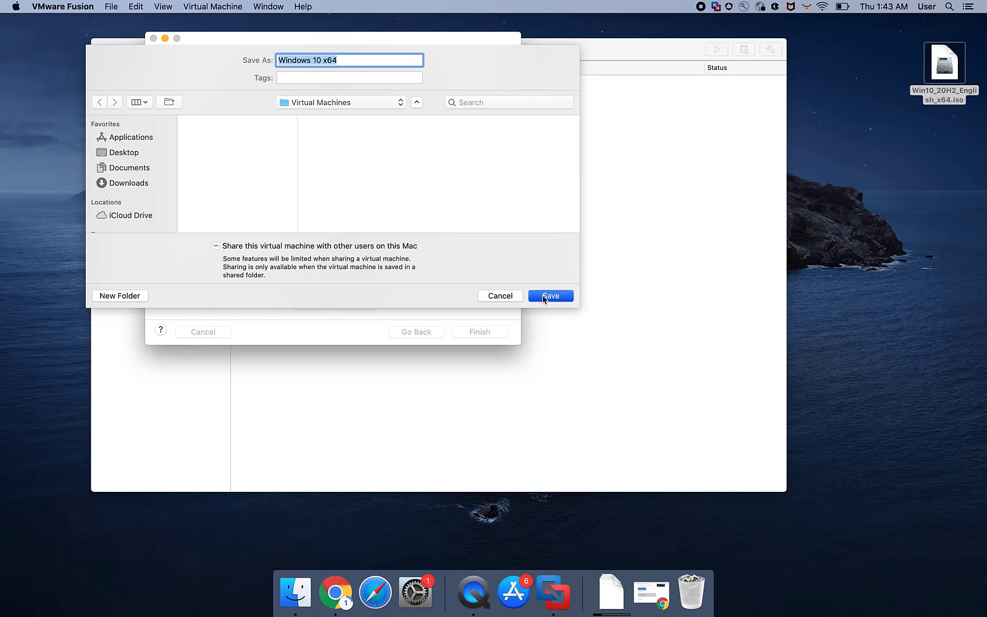
pyautogui.click(550, 296)
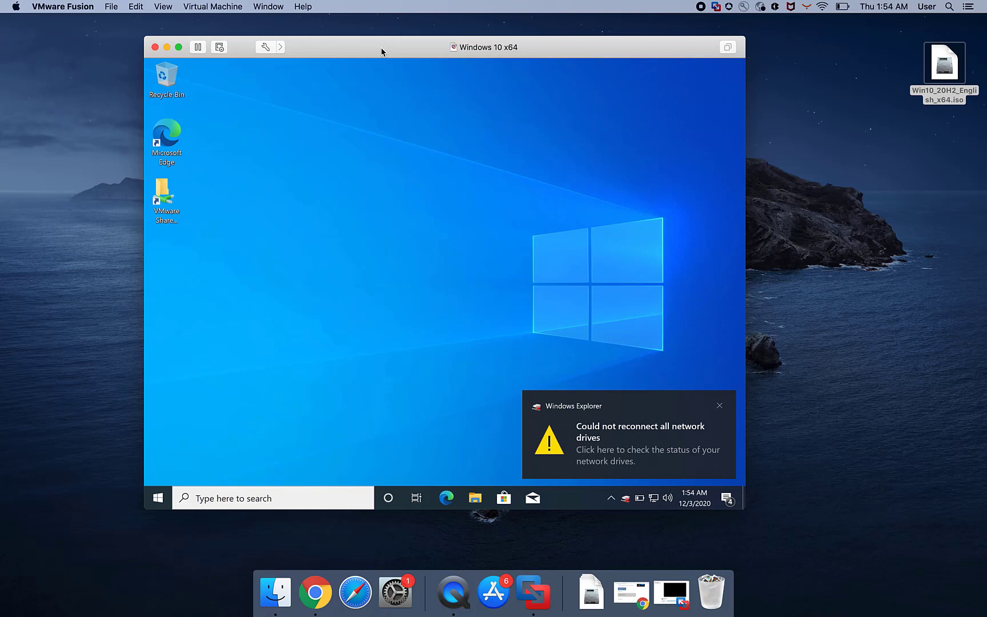
# Allow VMware Fusion access to the Mac's Documents, Desktop and Downloads folders.
pyautogui.click(720, 406)
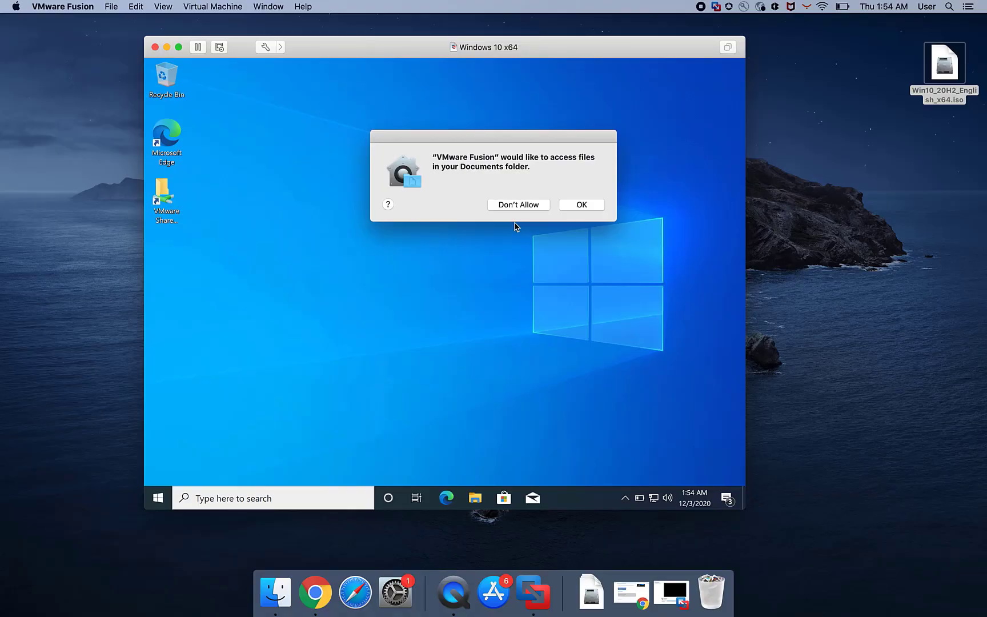
pyautogui.moveTo(576, 211)
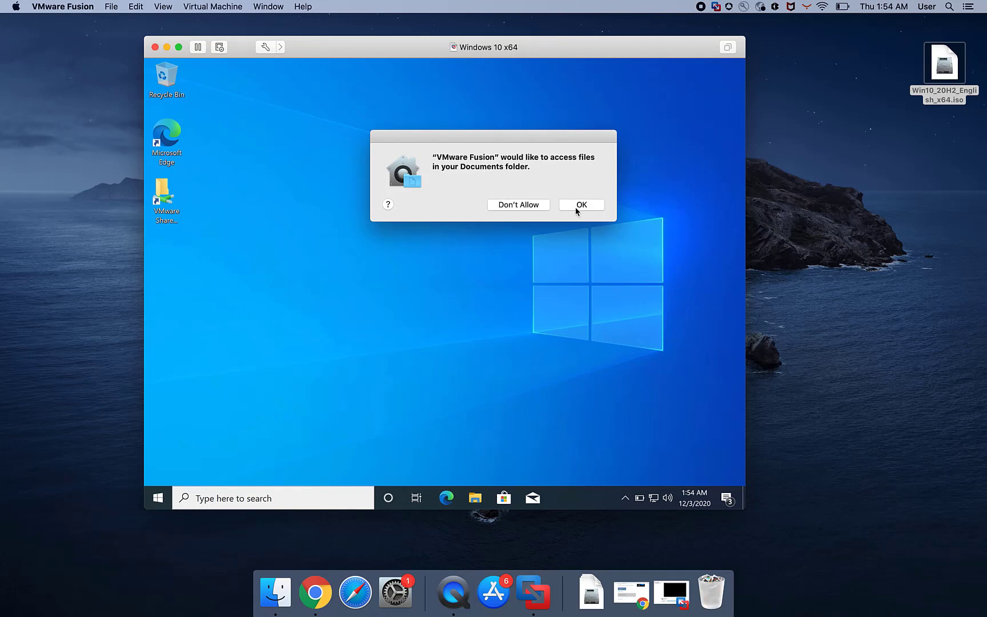
pyautogui.click(579, 205)
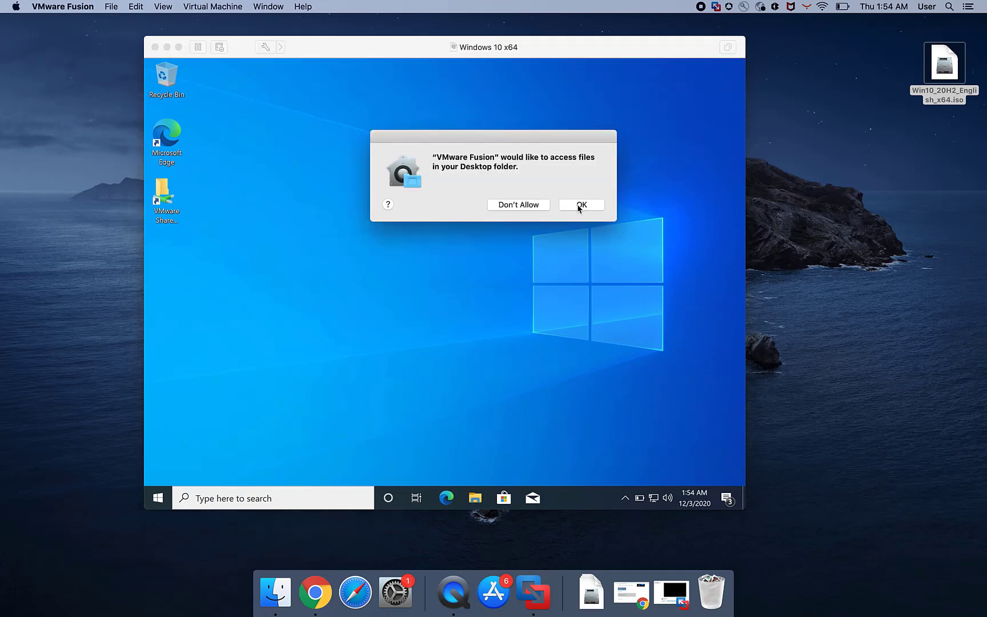
pyautogui.click(579, 204)
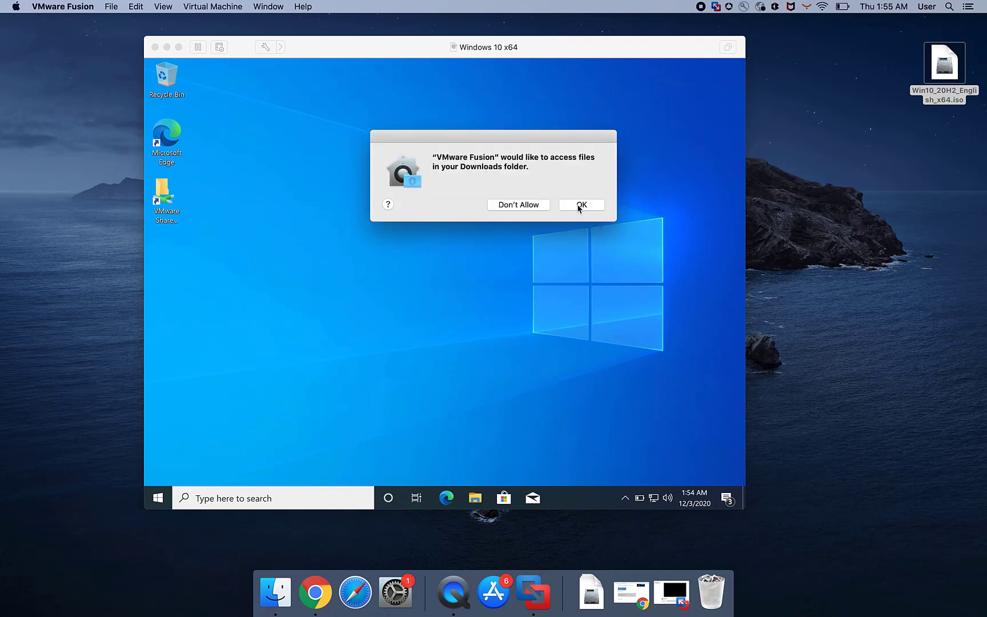
pyautogui.click(579, 205)
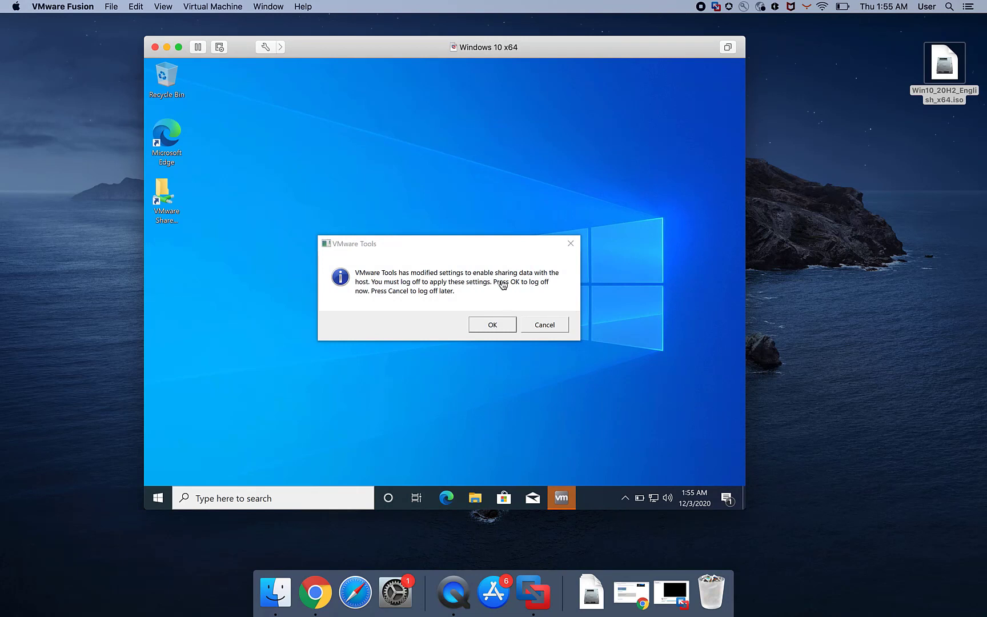
pyautogui.moveTo(489, 331)
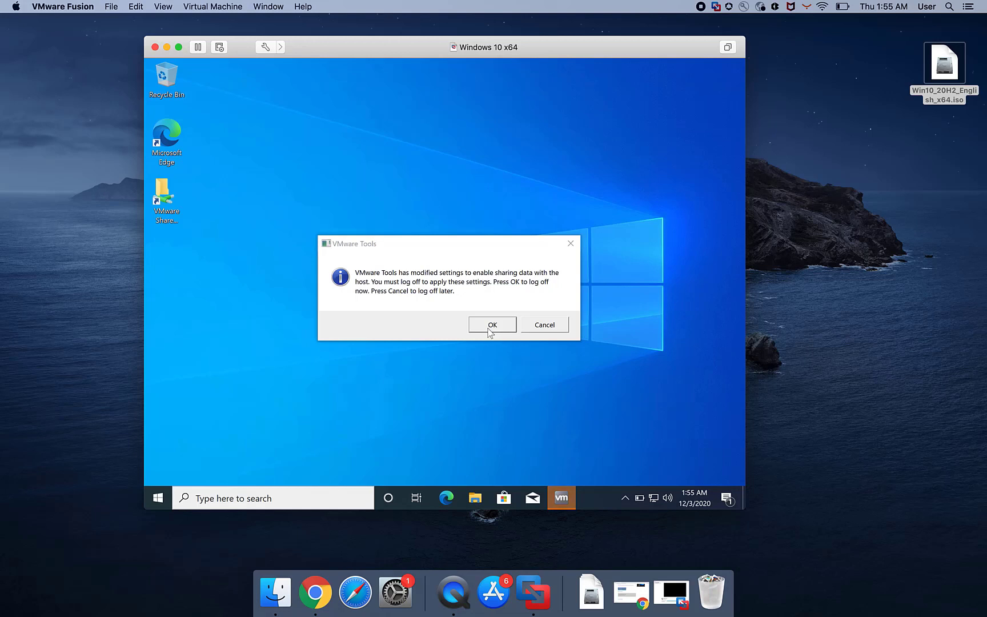
pyautogui.moveTo(497, 329)
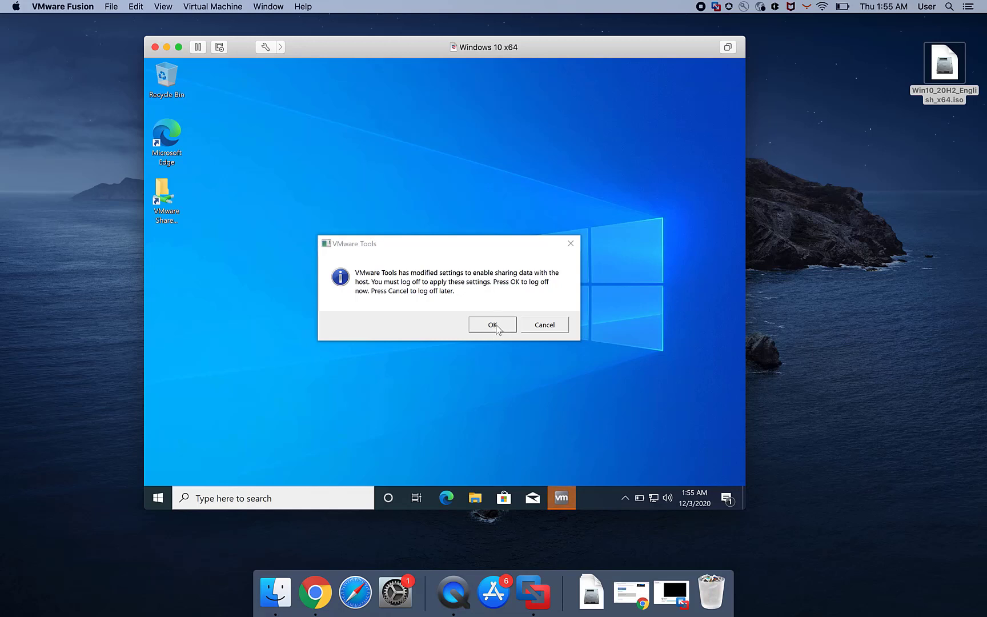
# Agree to log off Windows so the VMware Tools sharing settings take effect.
pyautogui.click(492, 324)
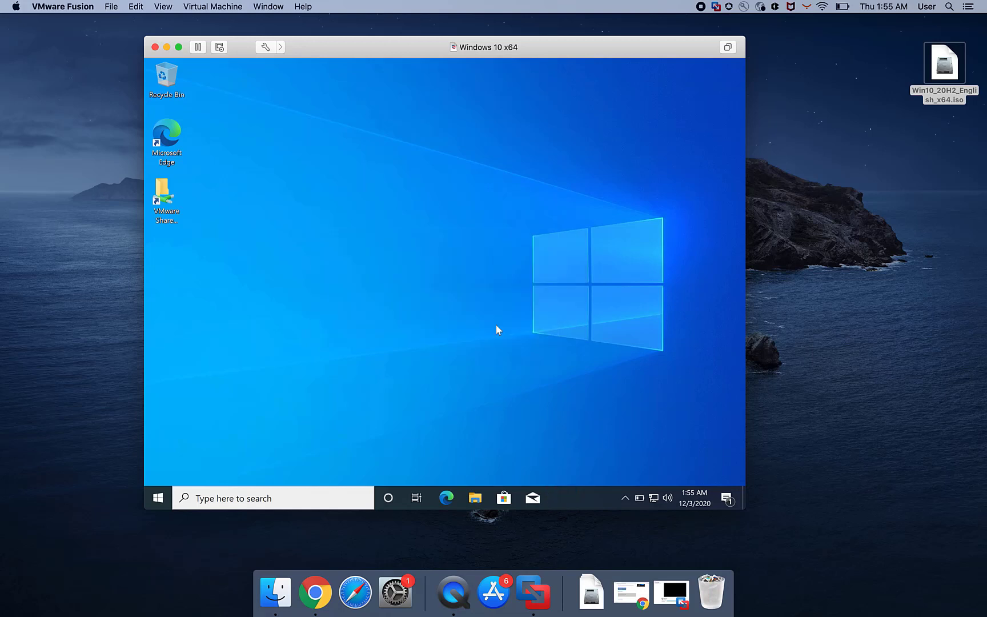